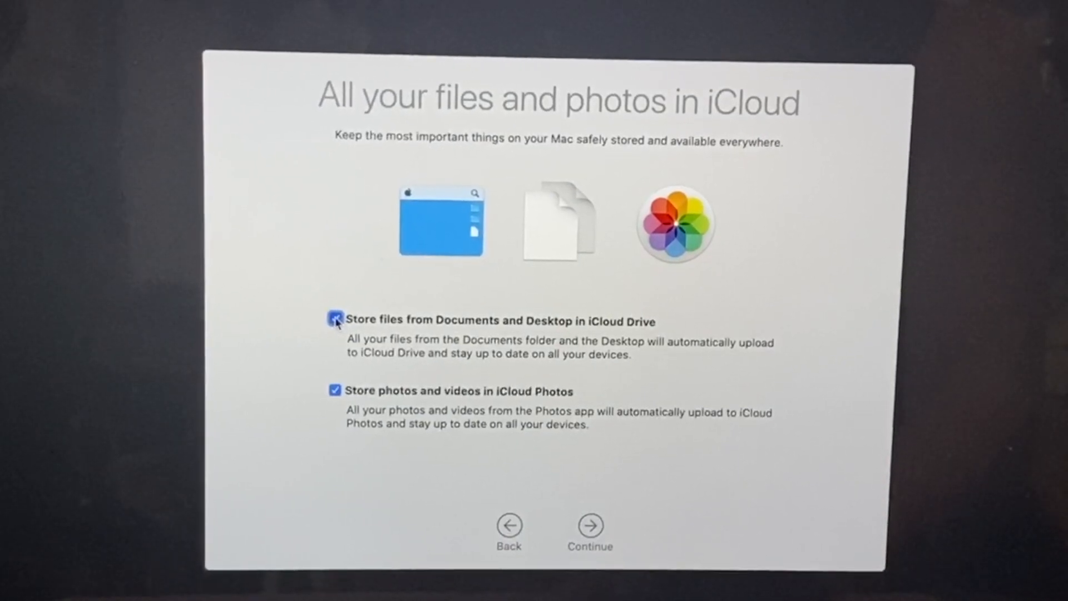
# - Launch System Preferences from the Dock and show the Apple ID iCloud pane
pyautogui.click(334, 321)
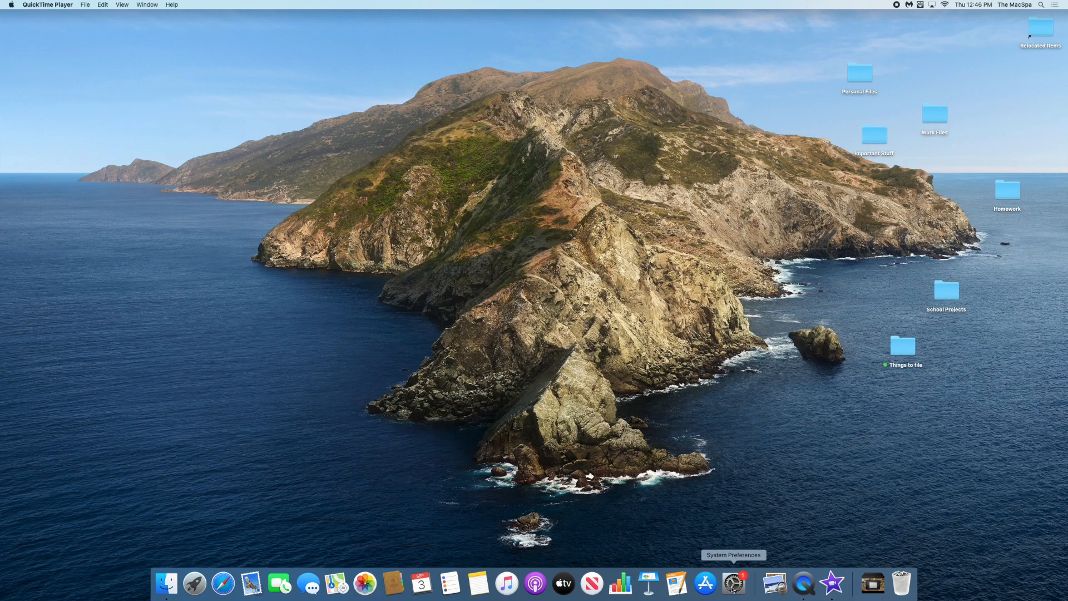
pyautogui.click(733, 583)
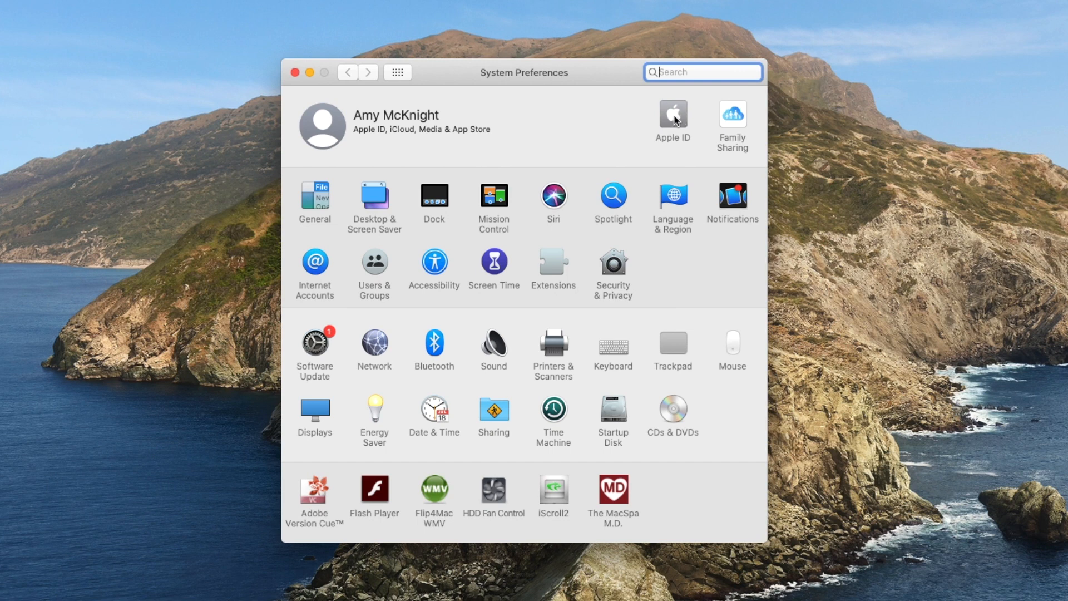
pyautogui.click(671, 114)
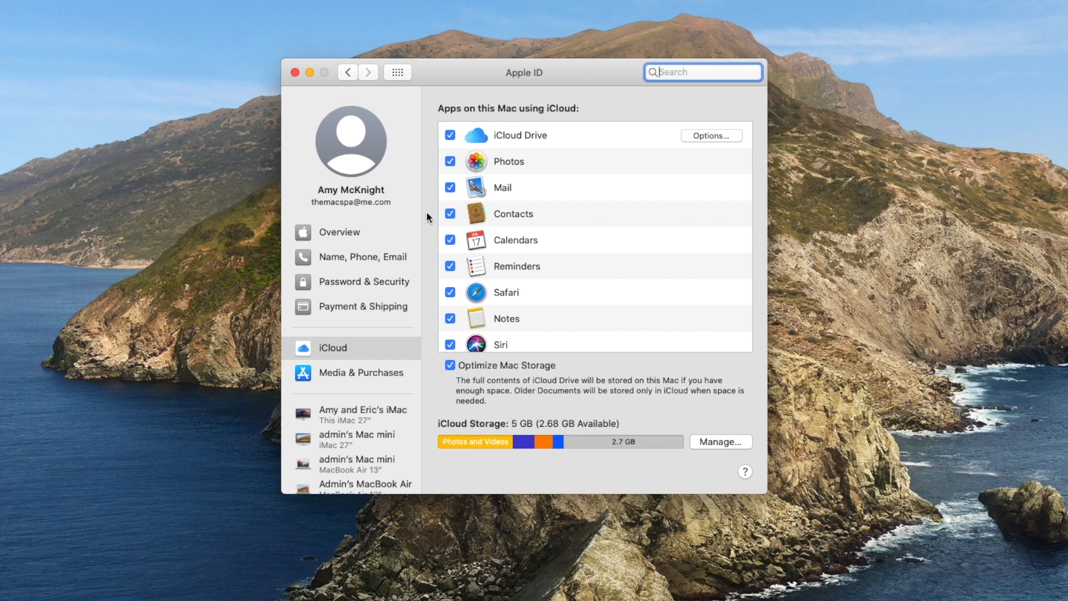
pyautogui.moveTo(493, 313)
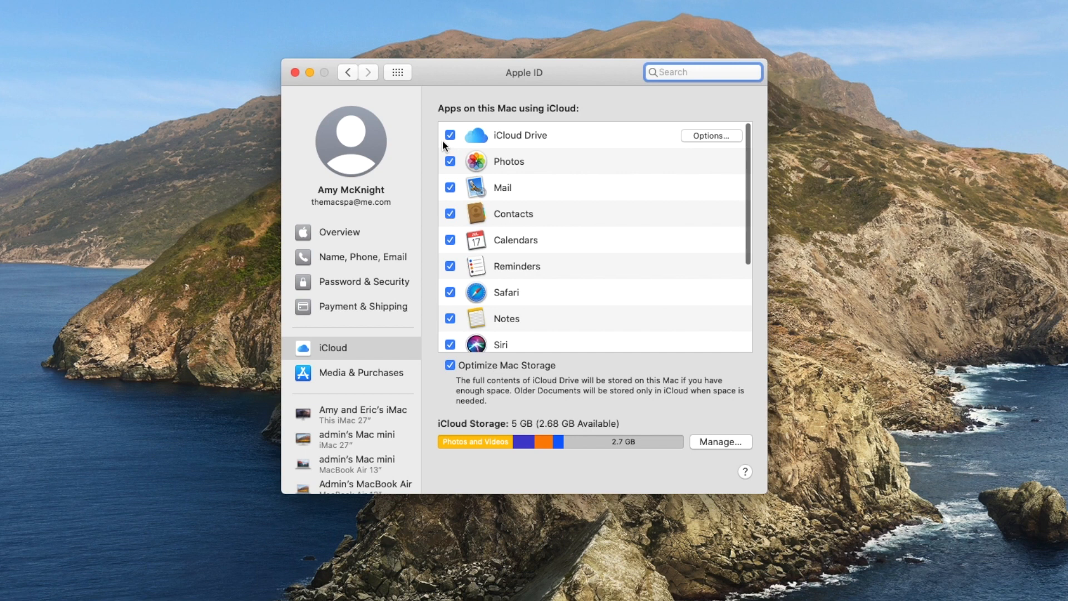
pyautogui.moveTo(526, 143)
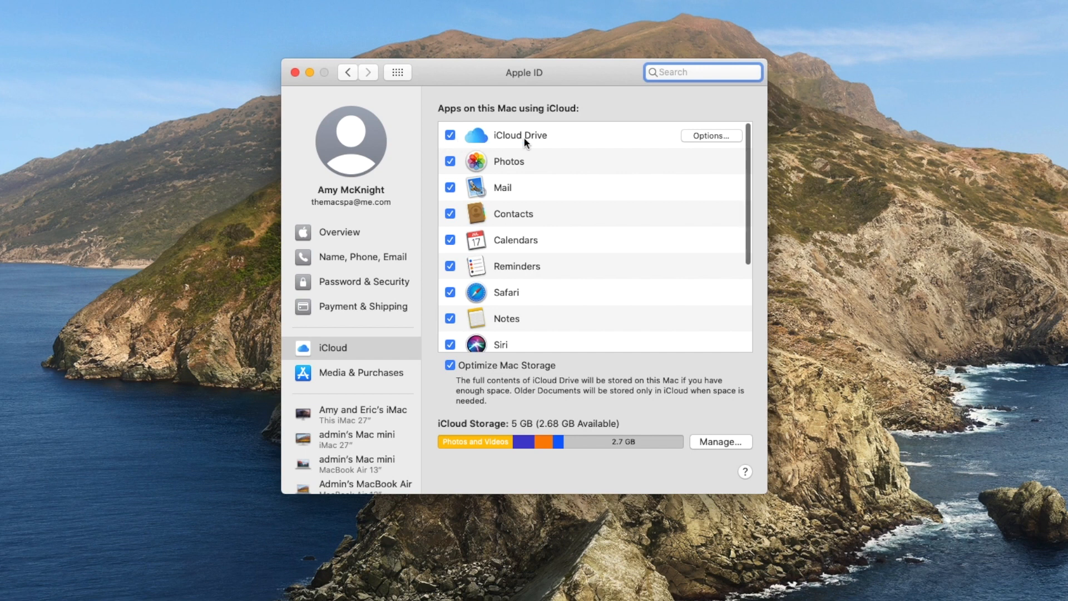
pyautogui.click(711, 136)
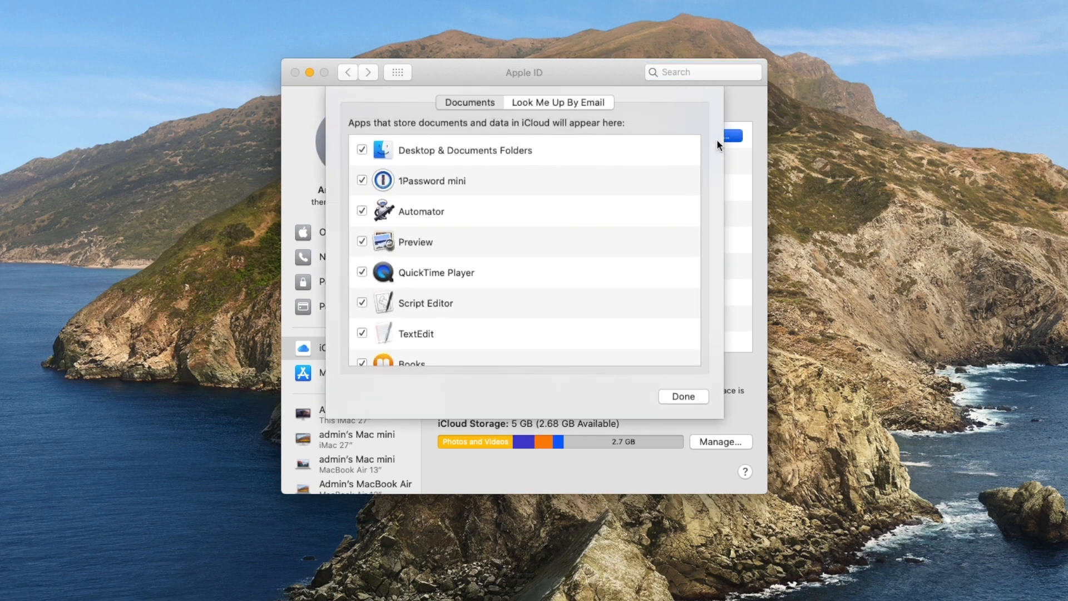
pyautogui.click(469, 102)
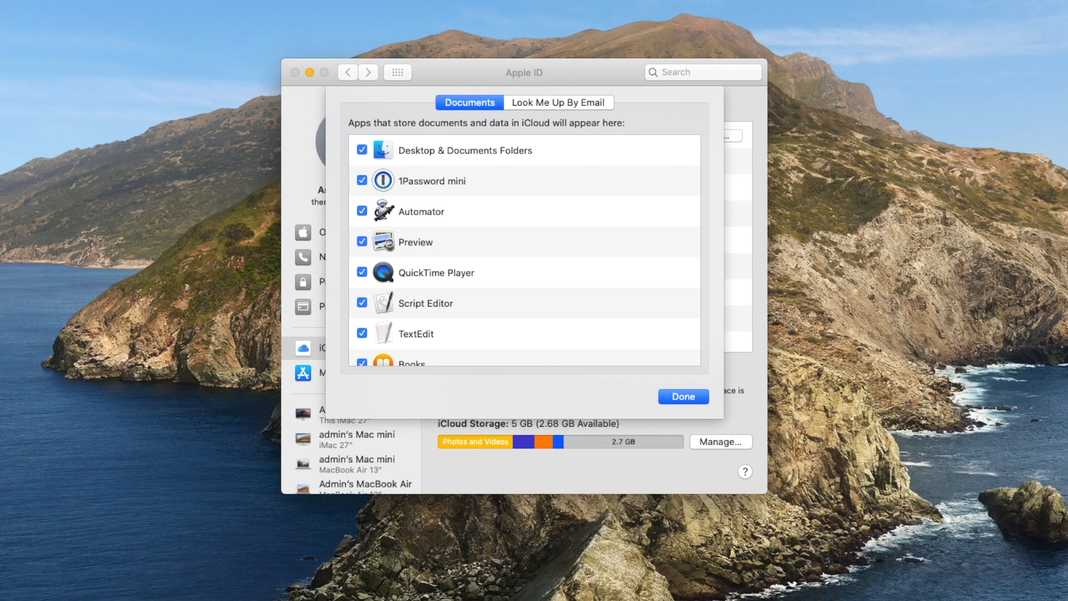
pyautogui.moveTo(620, 225)
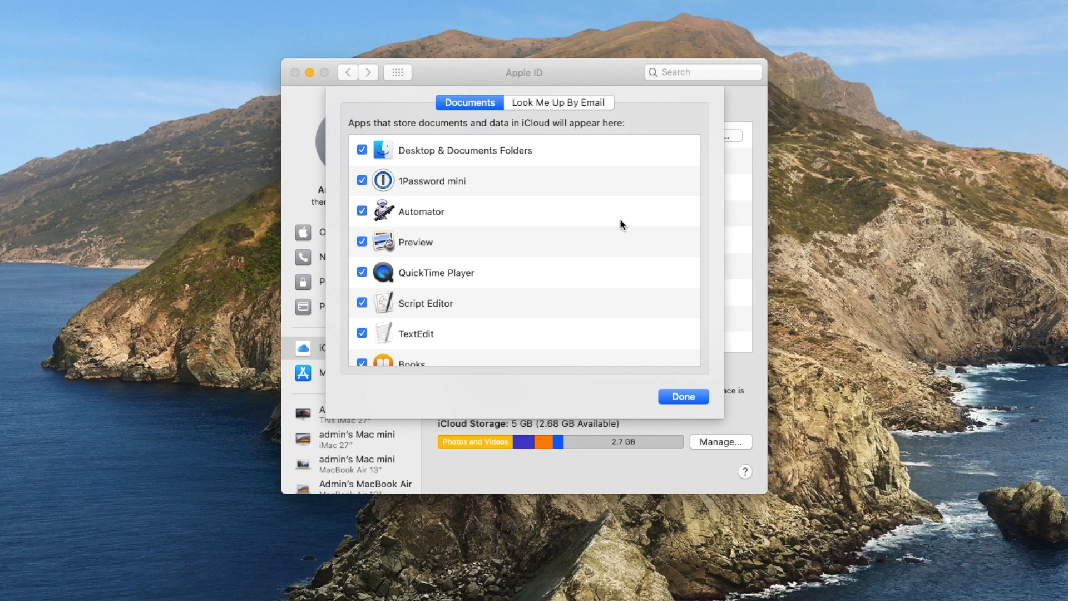
pyautogui.click(682, 396)
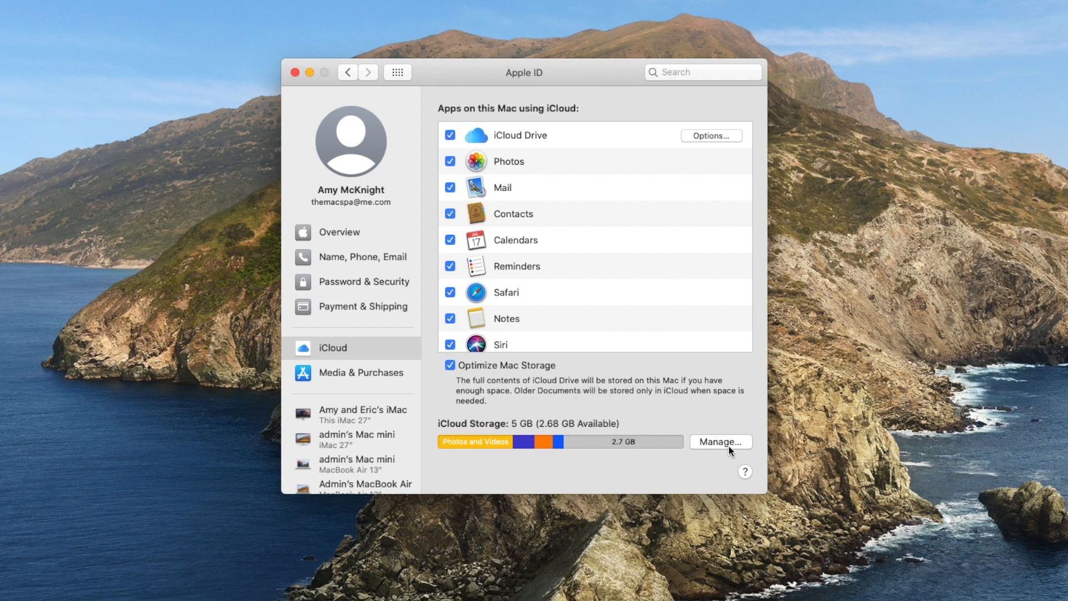
pyautogui.moveTo(724, 450)
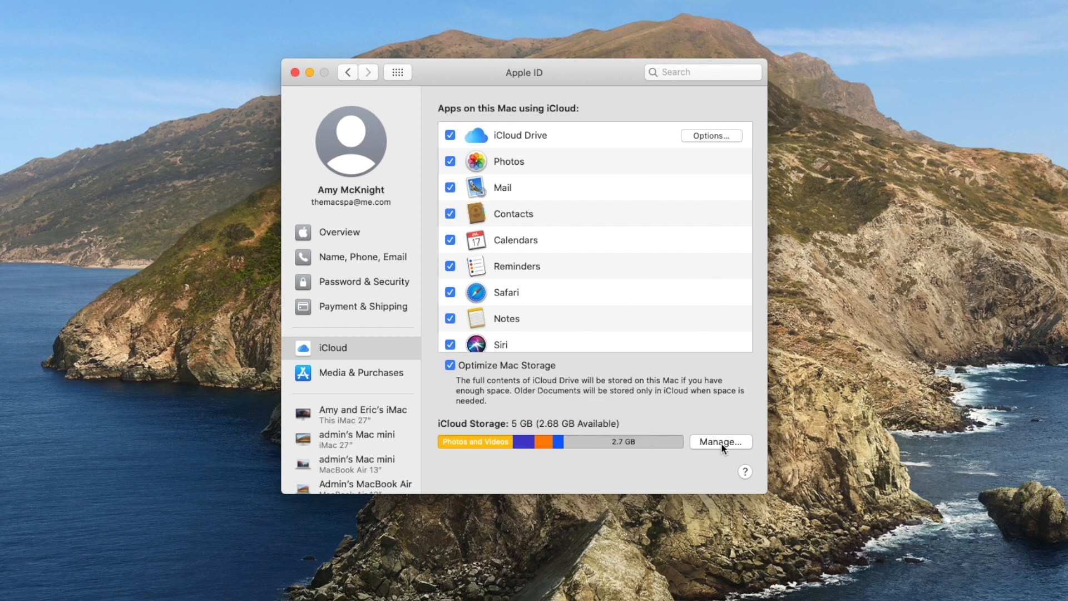
pyautogui.moveTo(446, 463)
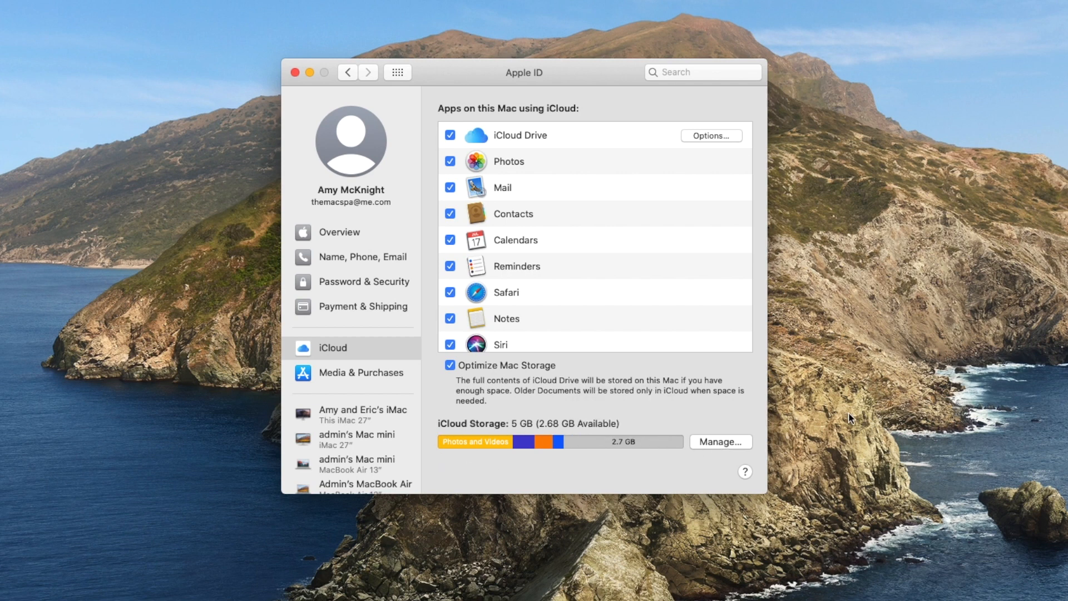
pyautogui.moveTo(627, 371)
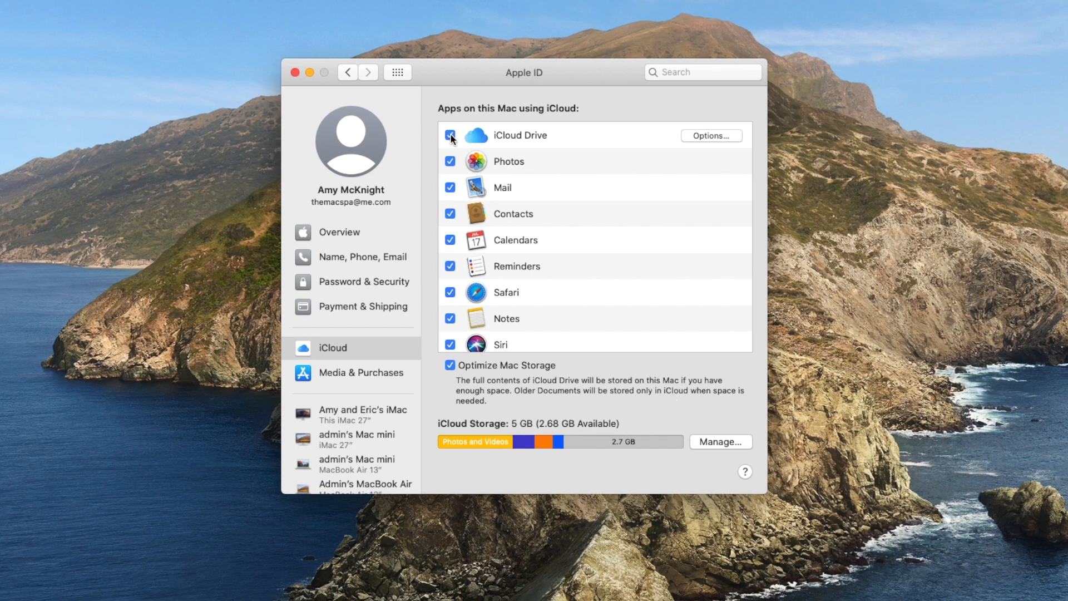
pyautogui.moveTo(710, 135)
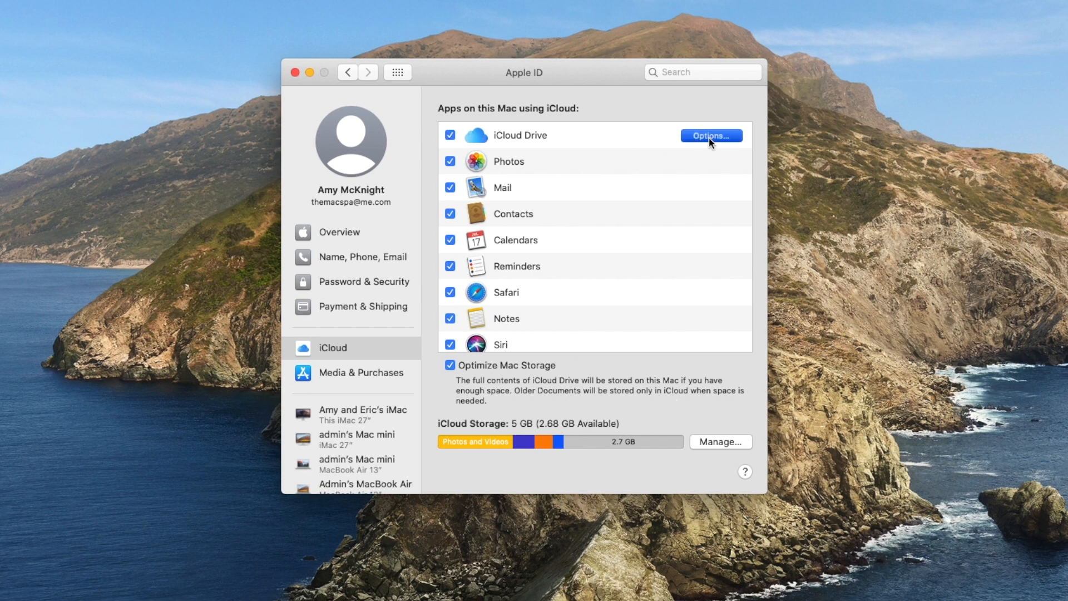
# - In iCloud Drive Options, uncheck Desktop & Documents Folders and confirm Turn Off
pyautogui.click(711, 135)
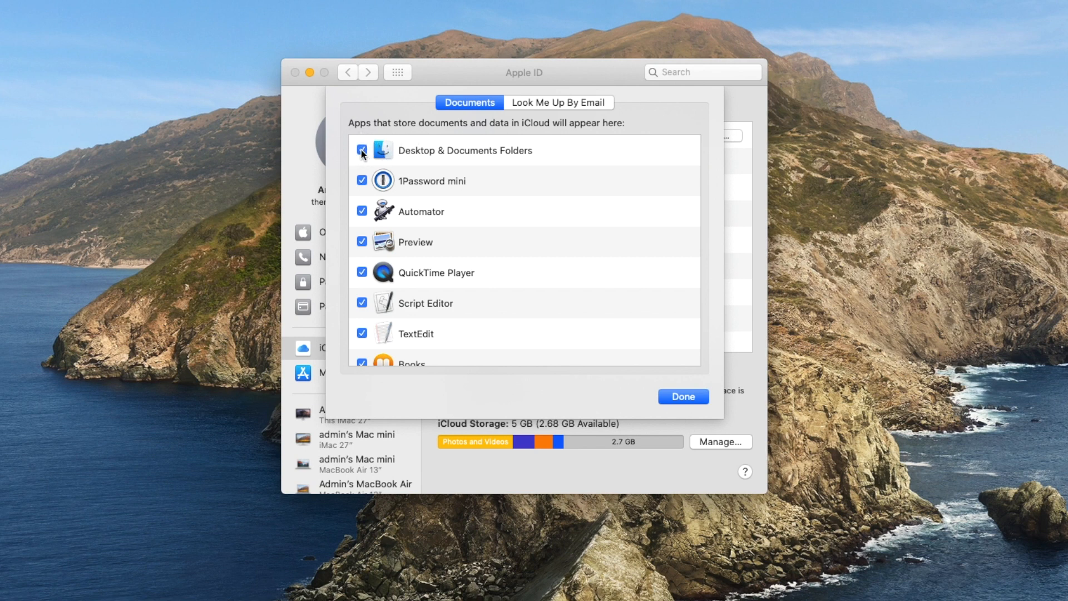
pyautogui.click(361, 150)
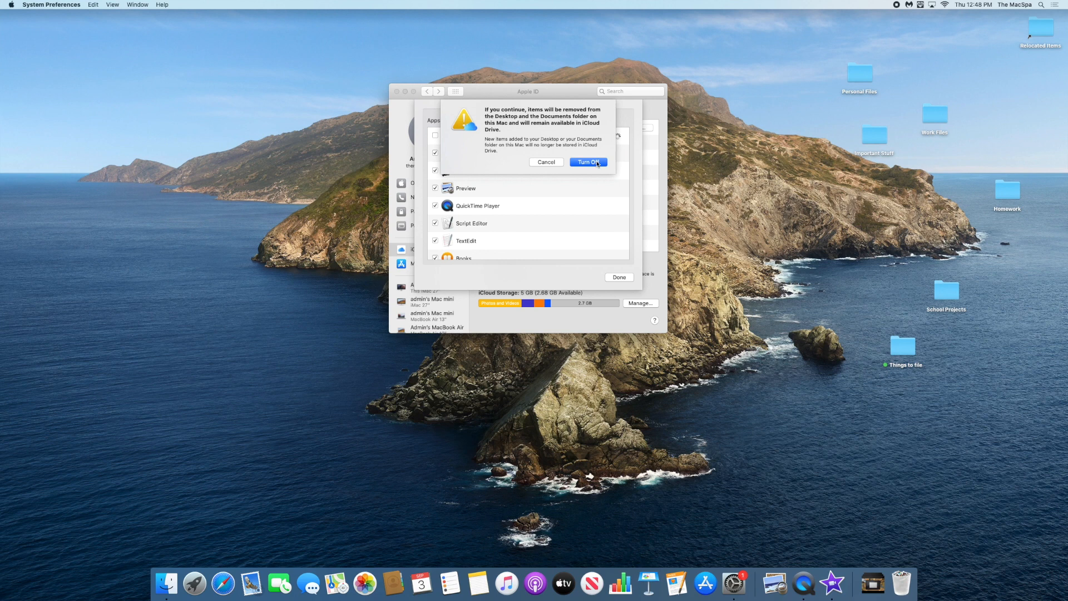
pyautogui.click(587, 162)
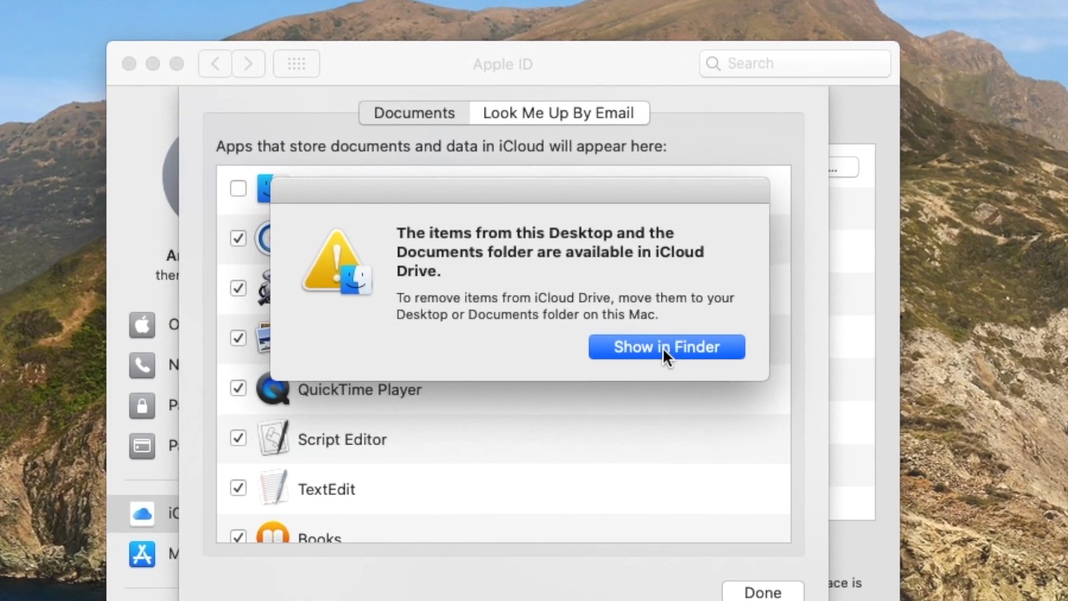
# - Show iCloud Drive in a Finder window with its Desktop and Documents folders visible
pyautogui.click(666, 347)
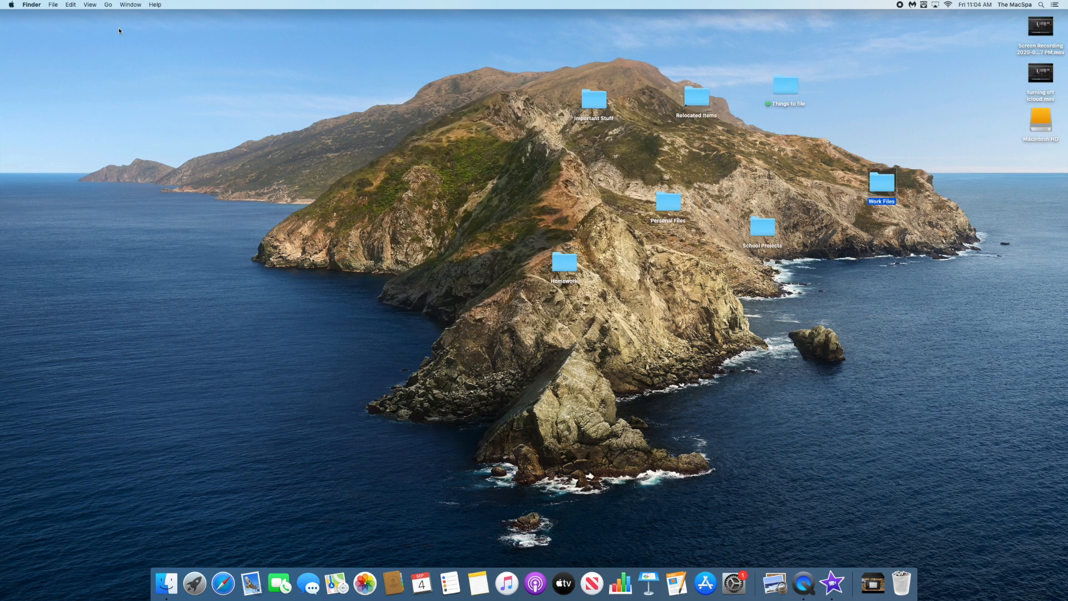
pyautogui.click(107, 4)
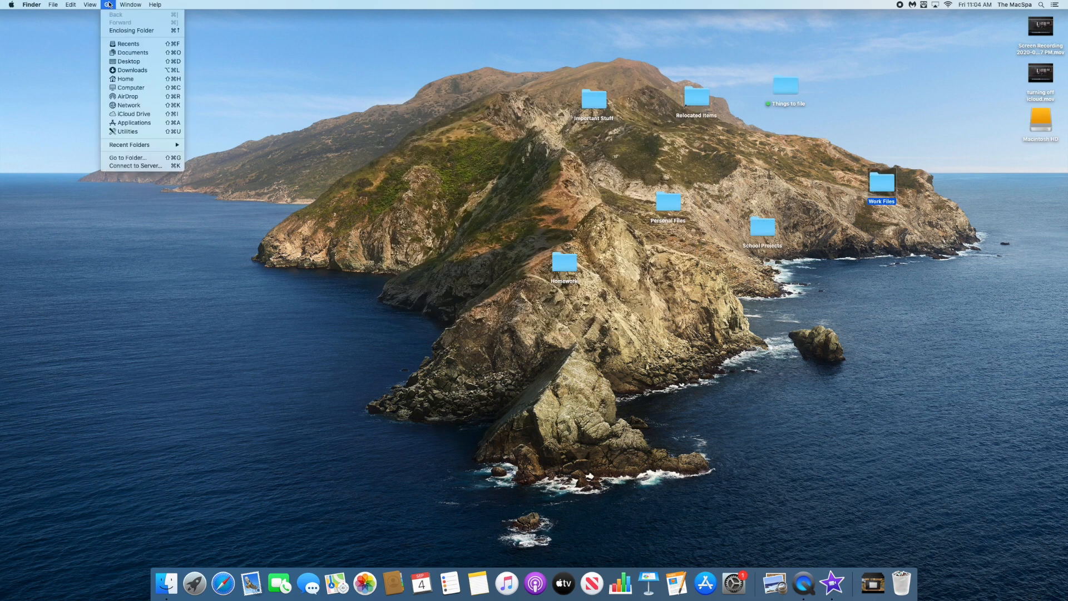
pyautogui.moveTo(131, 114)
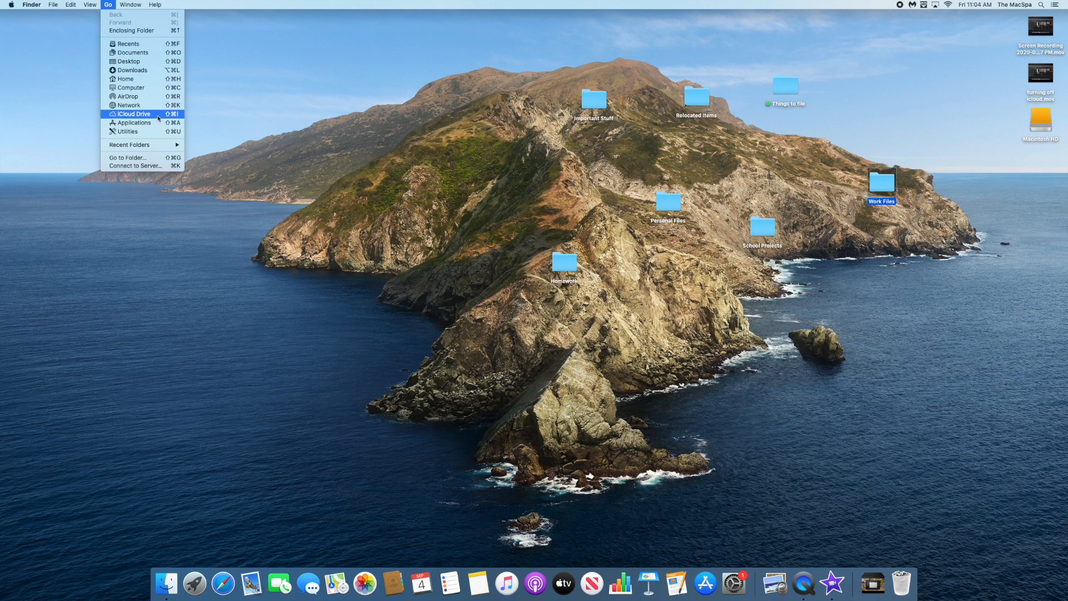
pyautogui.click(132, 113)
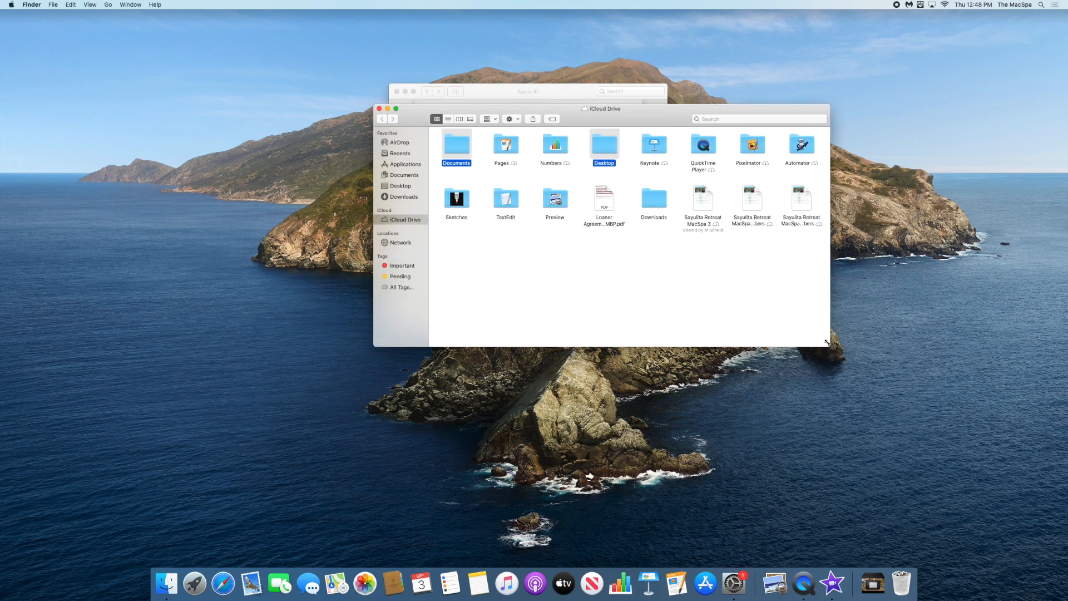
pyautogui.moveTo(575, 159)
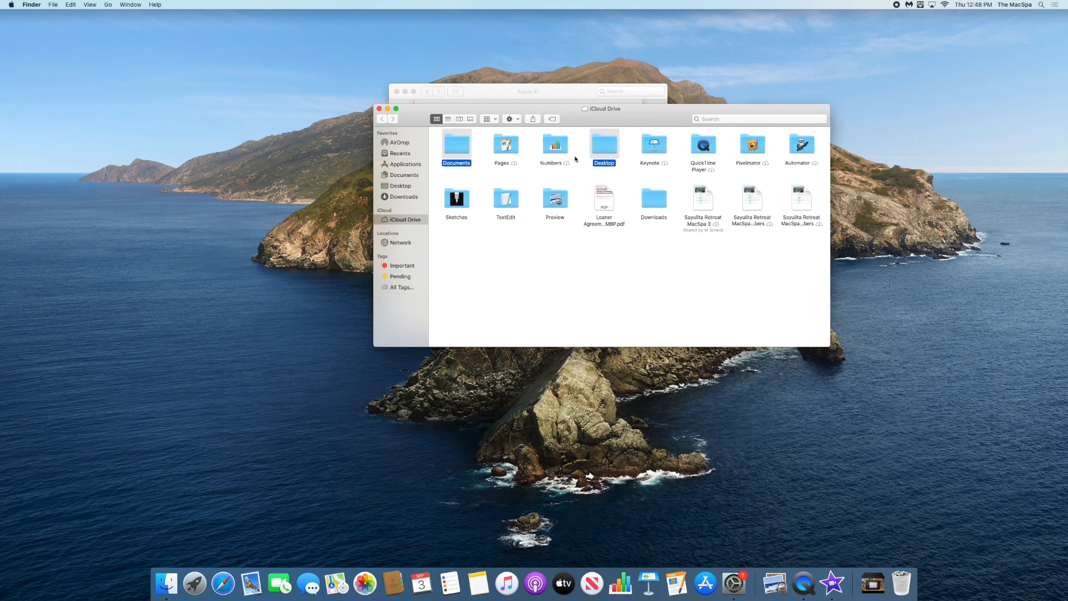
pyautogui.moveTo(590, 179)
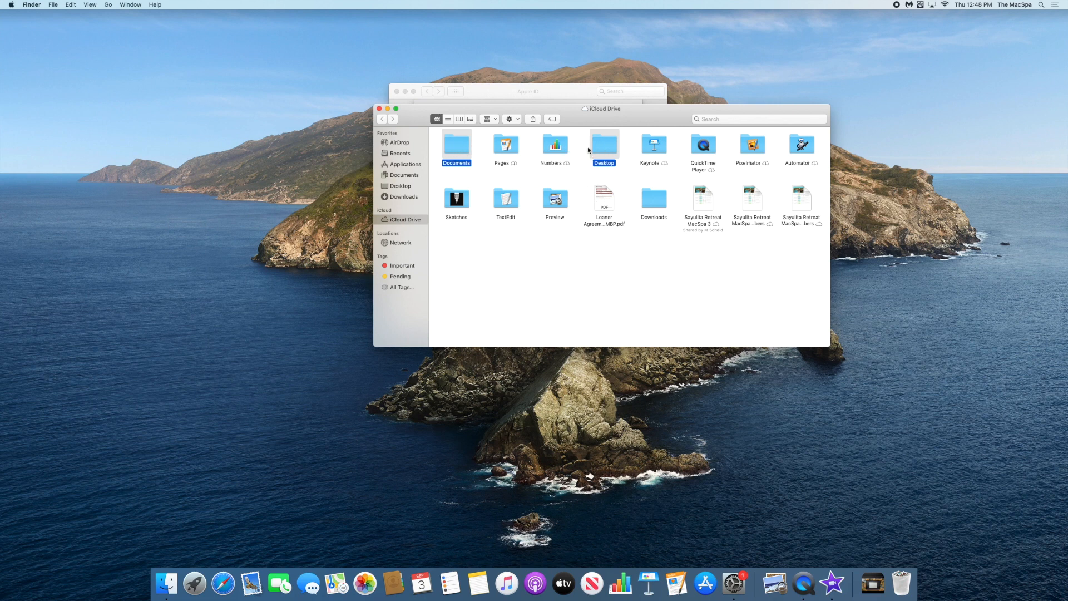
pyautogui.moveTo(268, 117)
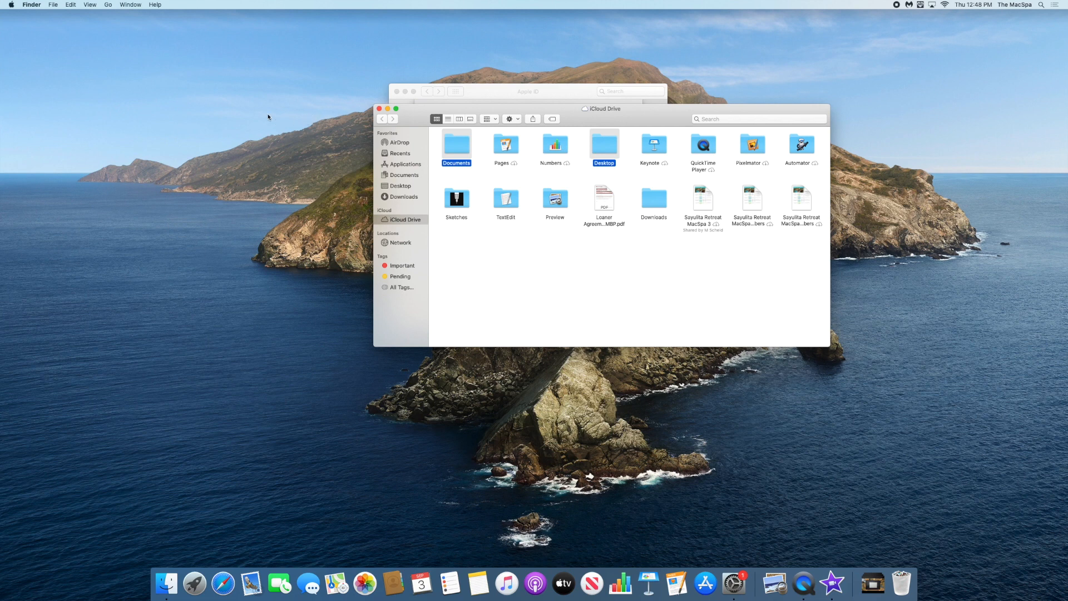
# - Bring up a second Finder window on the local Desktop folder beside the iCloud Drive window
pyautogui.click(53, 5)
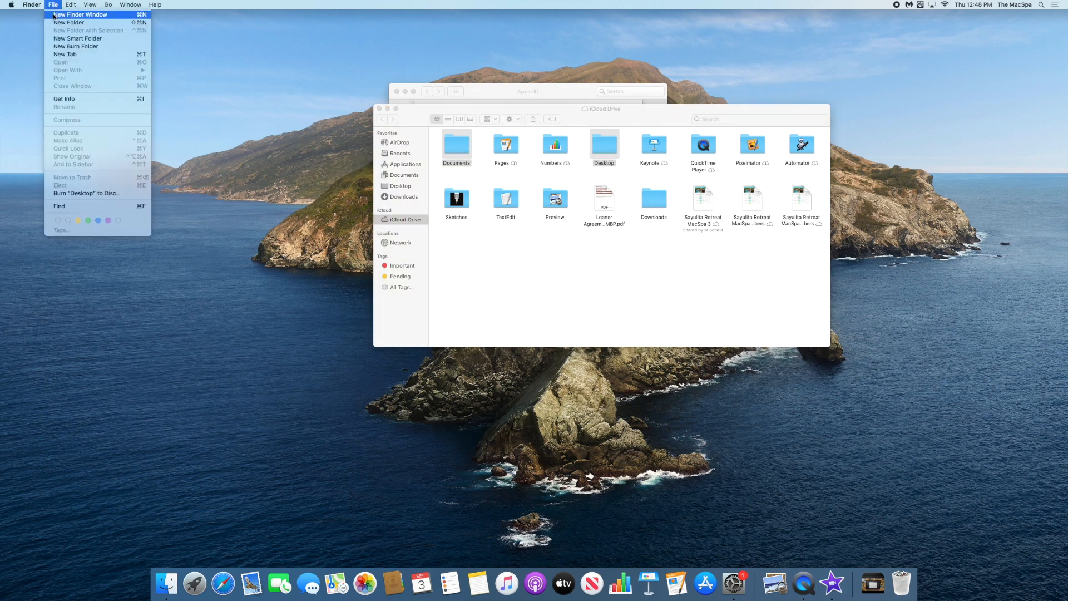
pyautogui.click(80, 15)
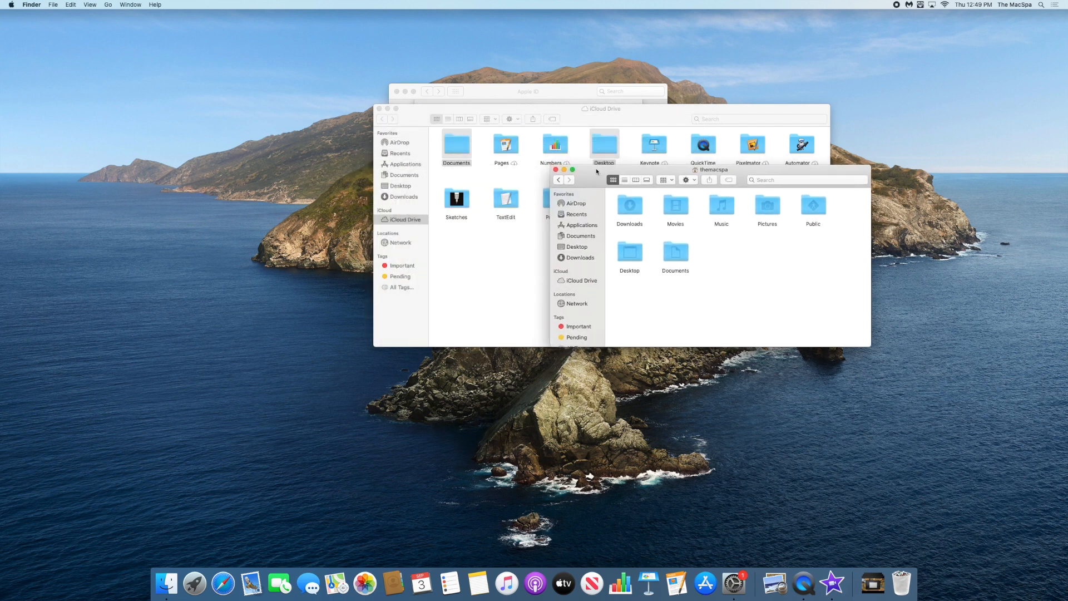
pyautogui.click(577, 247)
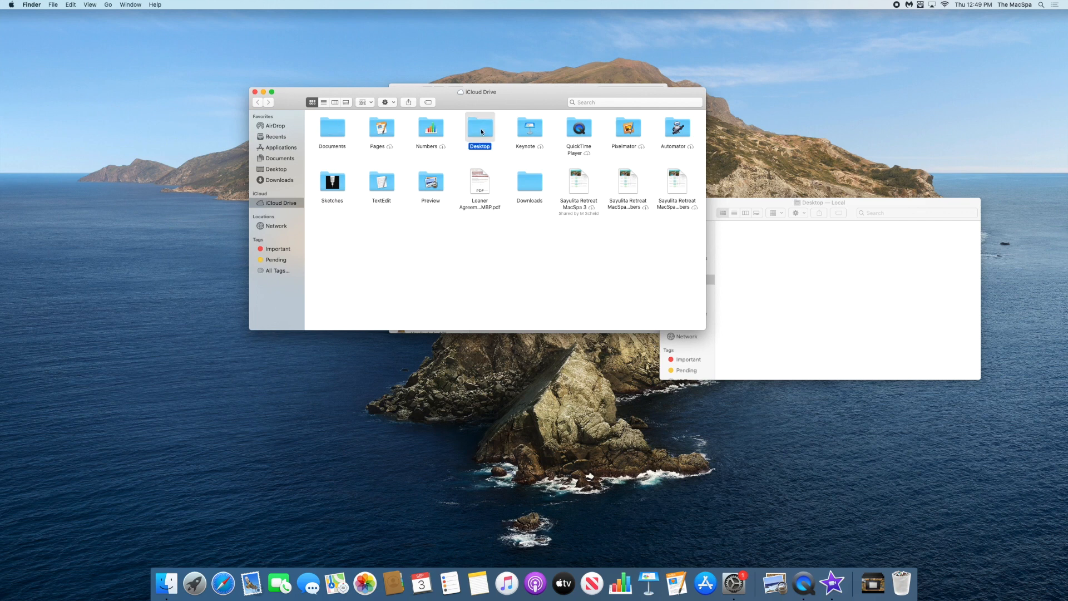
# - Move the seven items from iCloud Drive's Desktop folder into the Mac's local Desktop
pyautogui.doubleClick(478, 127)
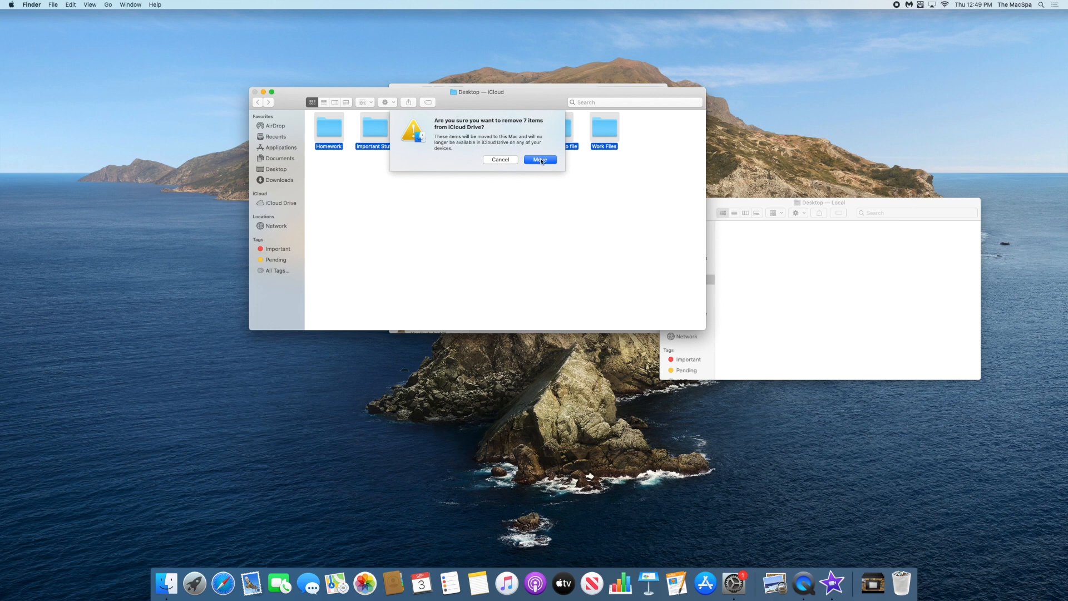
pyautogui.click(539, 159)
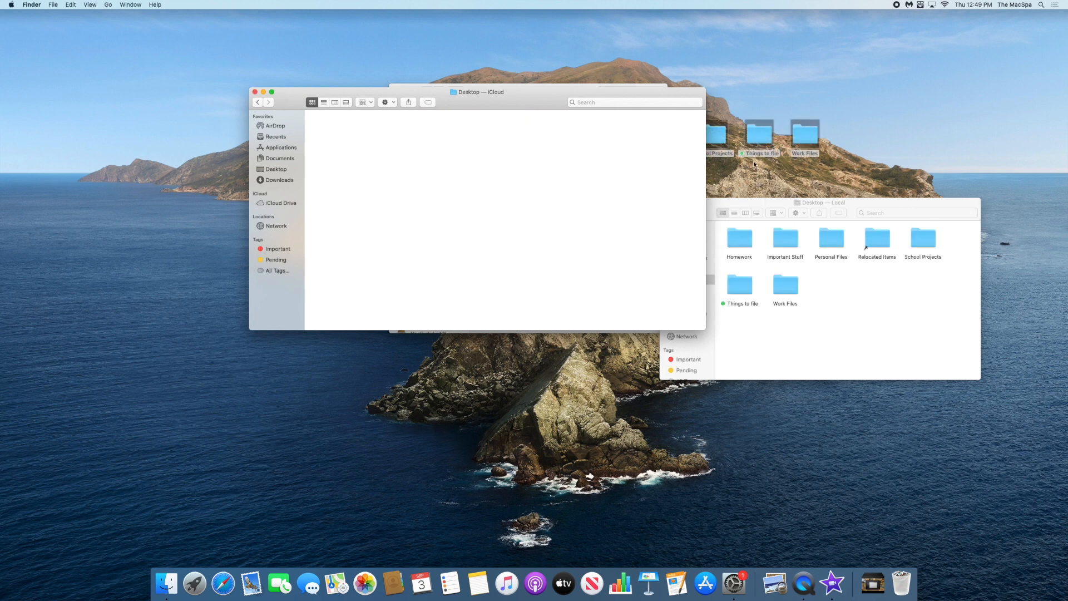
pyautogui.click(824, 202)
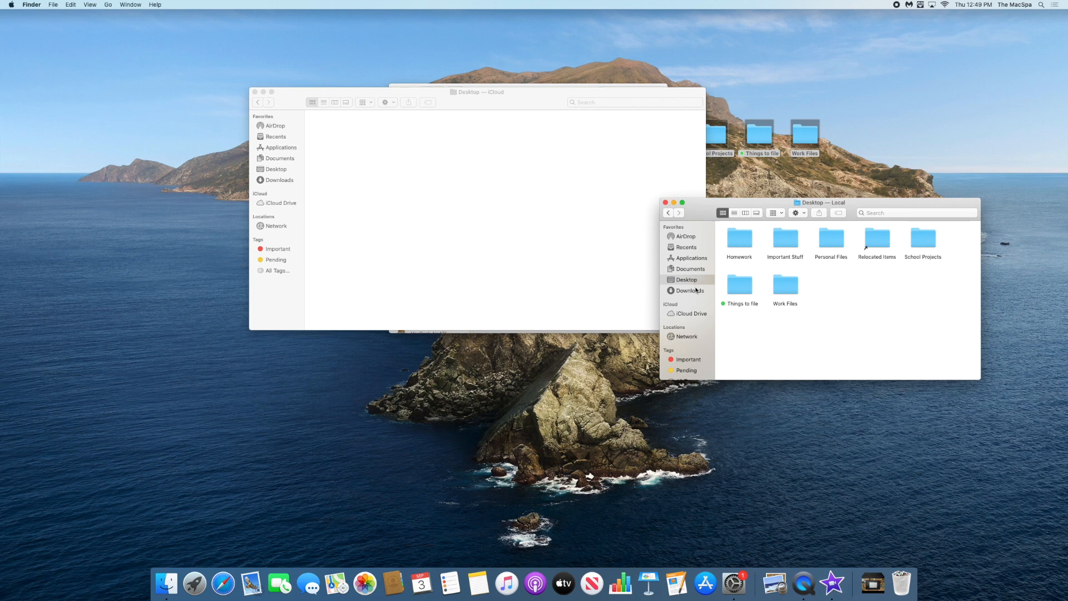
# - Select all eight items in iCloud Drive's Documents folder and move them into the local Documents folder
pyautogui.click(690, 268)
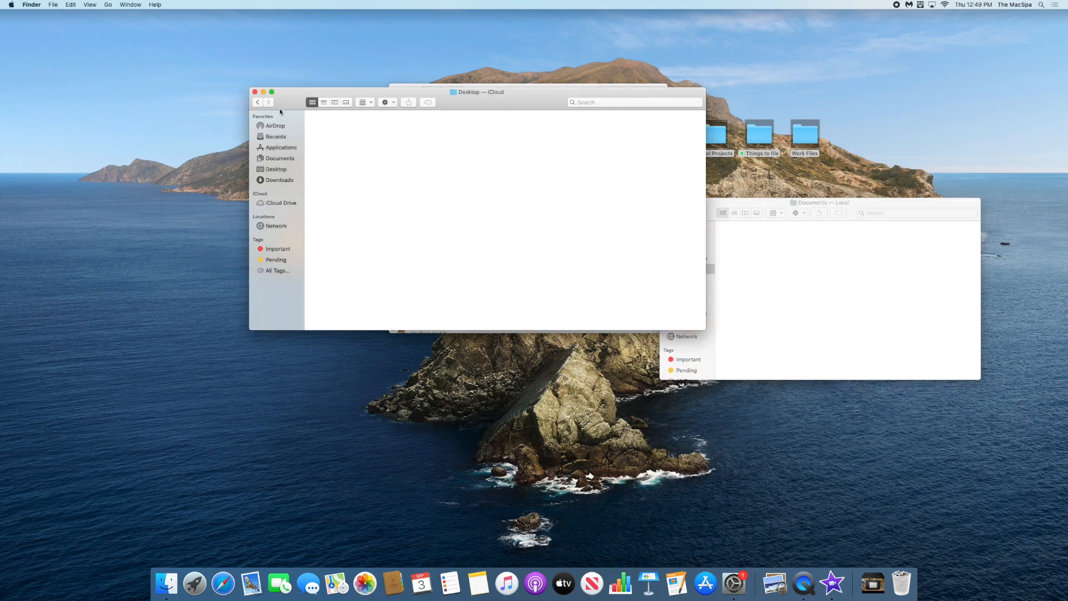
pyautogui.click(280, 203)
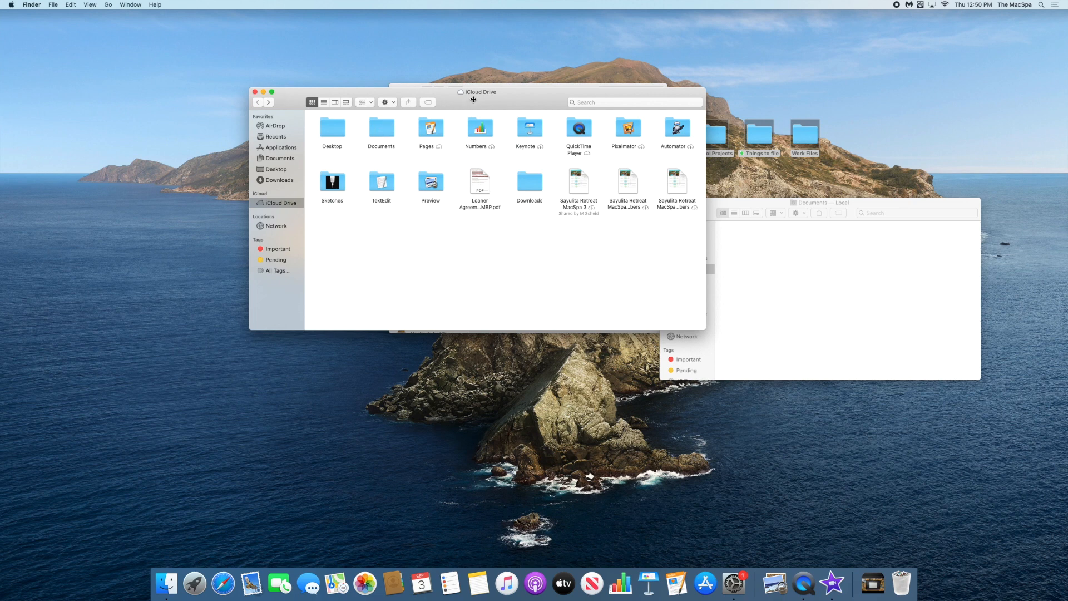
pyautogui.moveTo(393, 138)
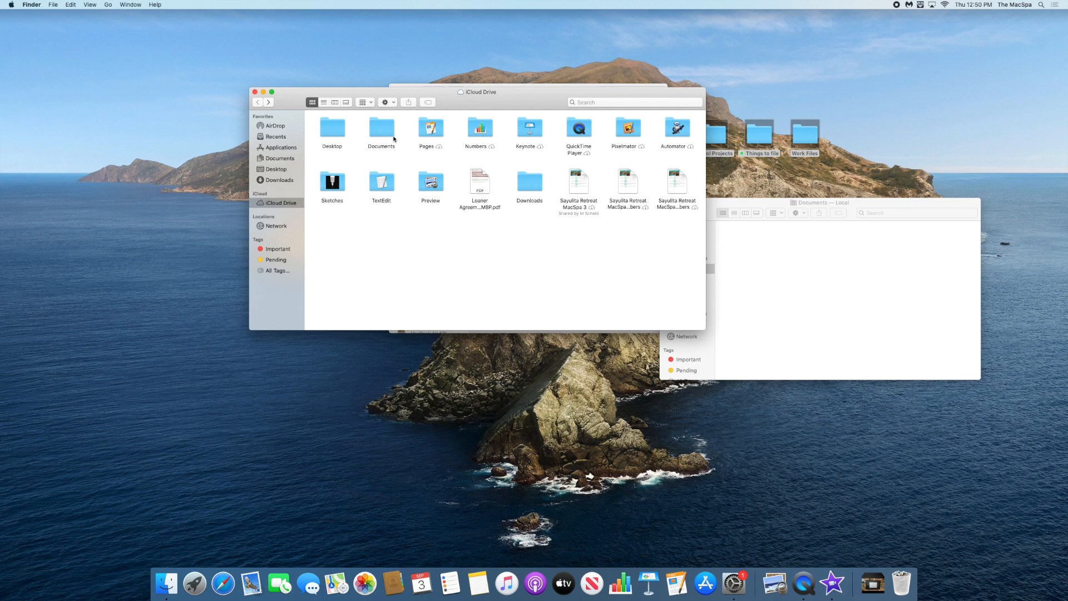
pyautogui.click(380, 129)
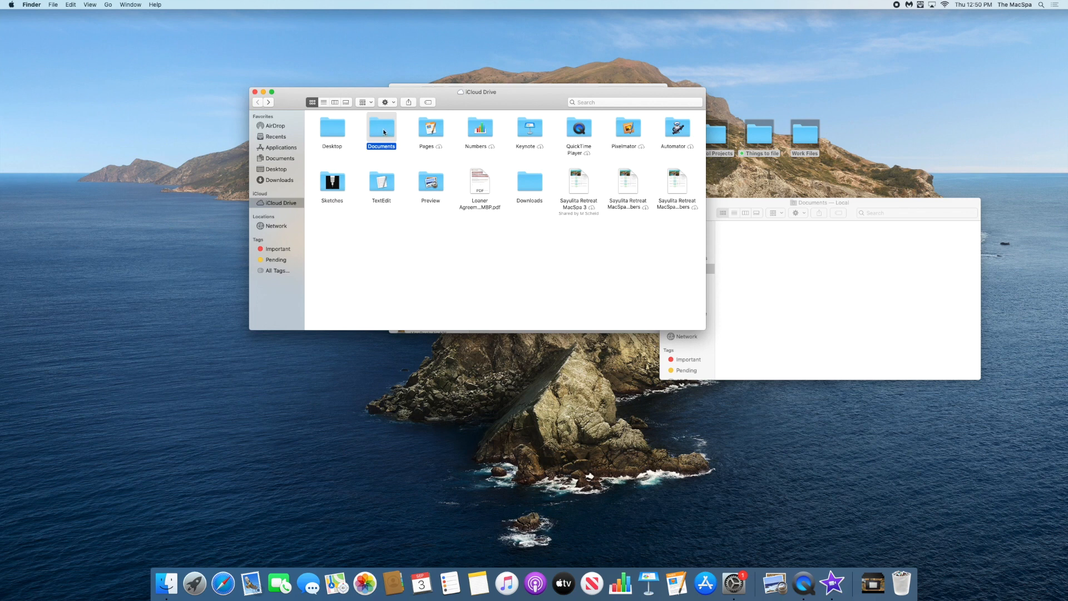
pyautogui.doubleClick(380, 128)
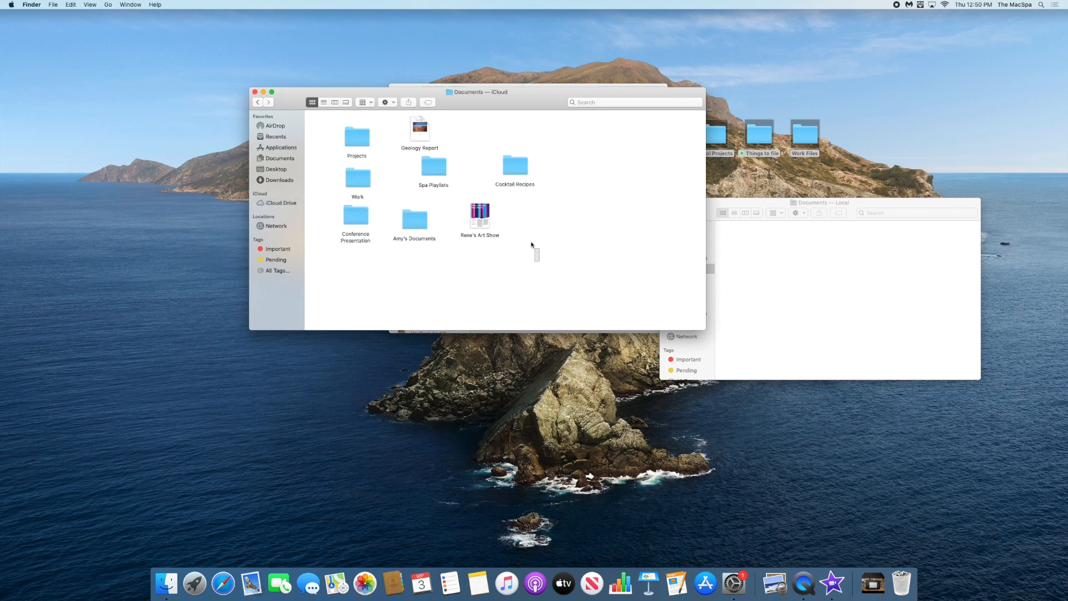
pyautogui.press('cmd+a')
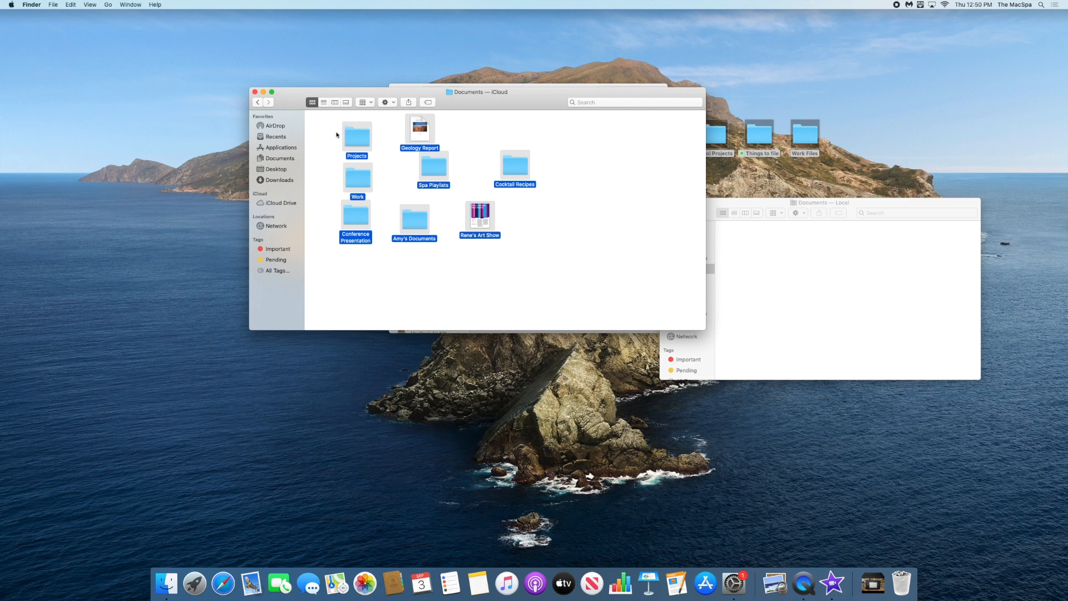
pyautogui.moveTo(502, 148)
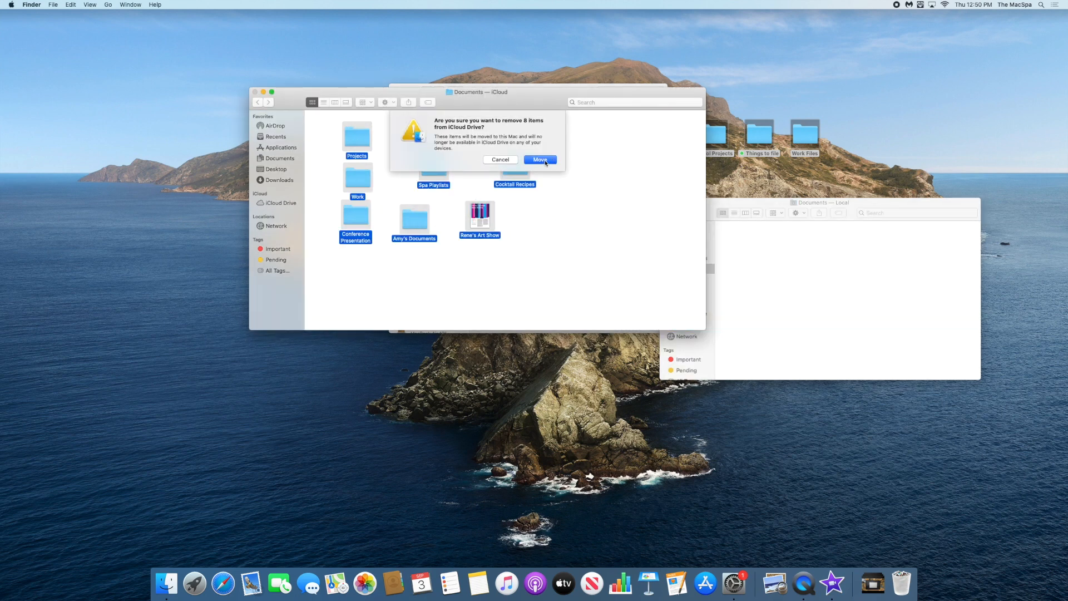
pyautogui.click(541, 159)
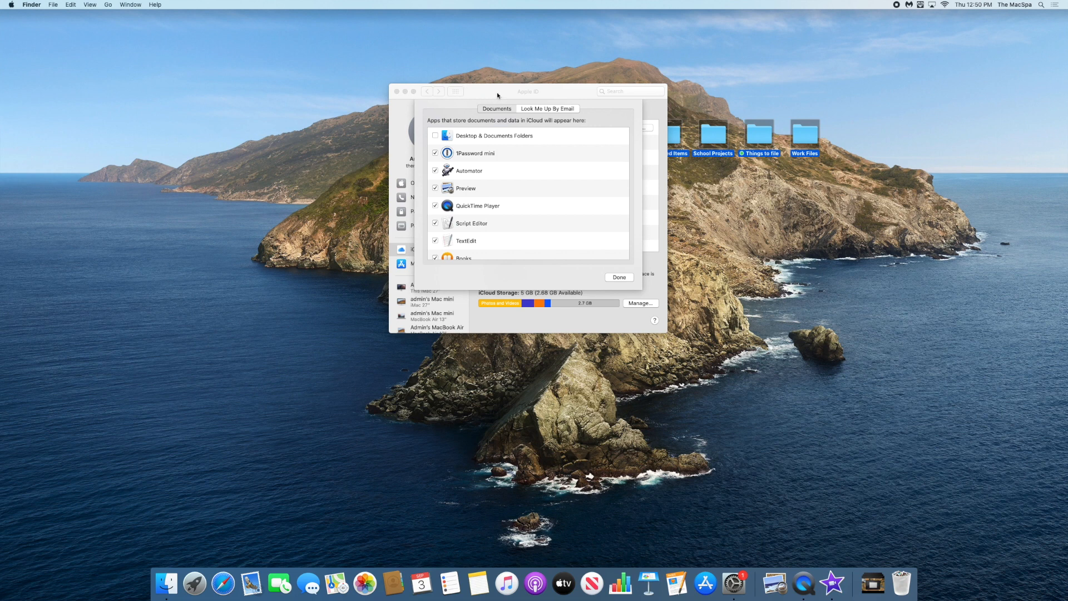
pyautogui.moveTo(441, 146)
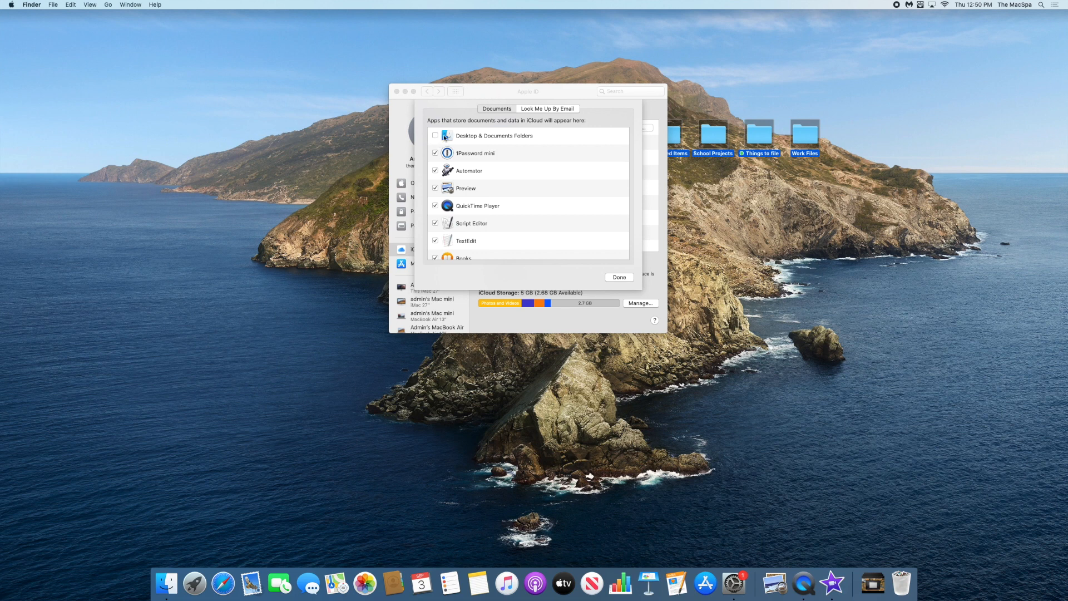
pyautogui.moveTo(691, 159)
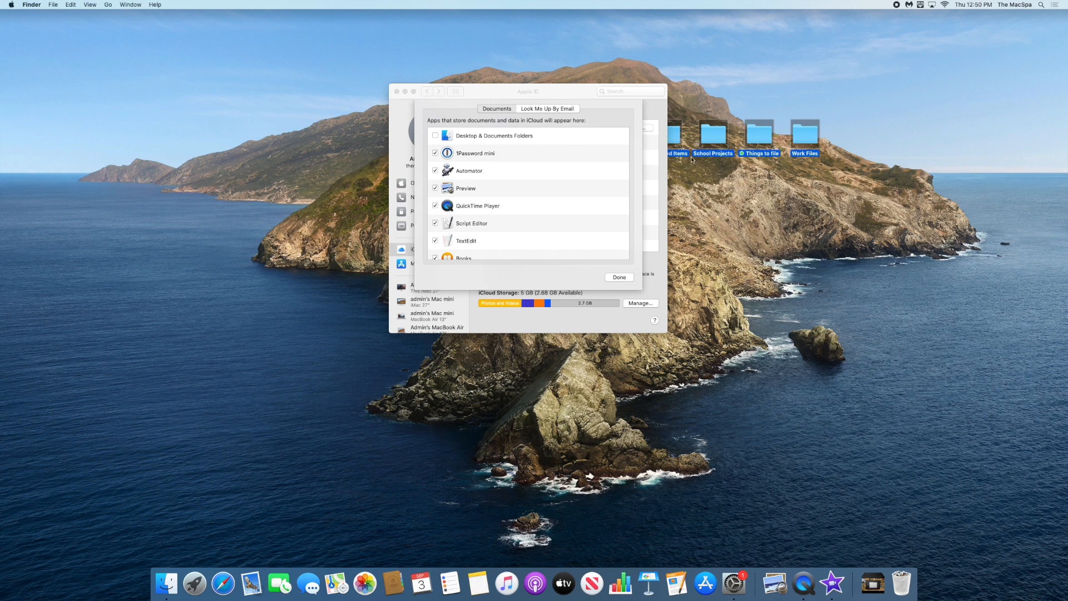
pyautogui.moveTo(694, 205)
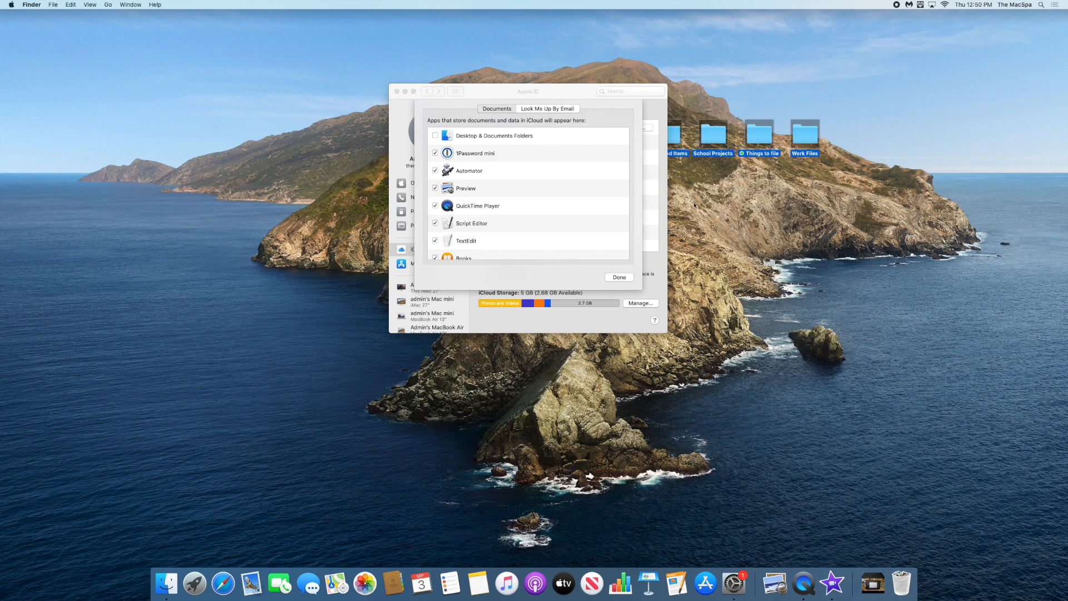
pyautogui.moveTo(468, 136)
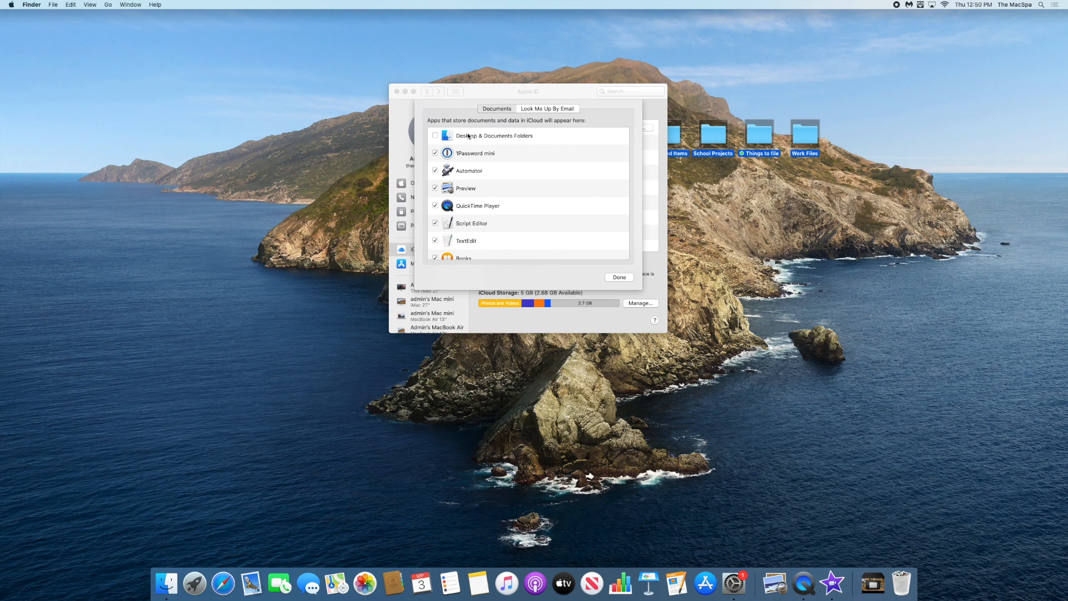
# - Dismiss the iCloud Drive Options sheet with Done, returning to the apps-using-iCloud list
pyautogui.click(618, 277)
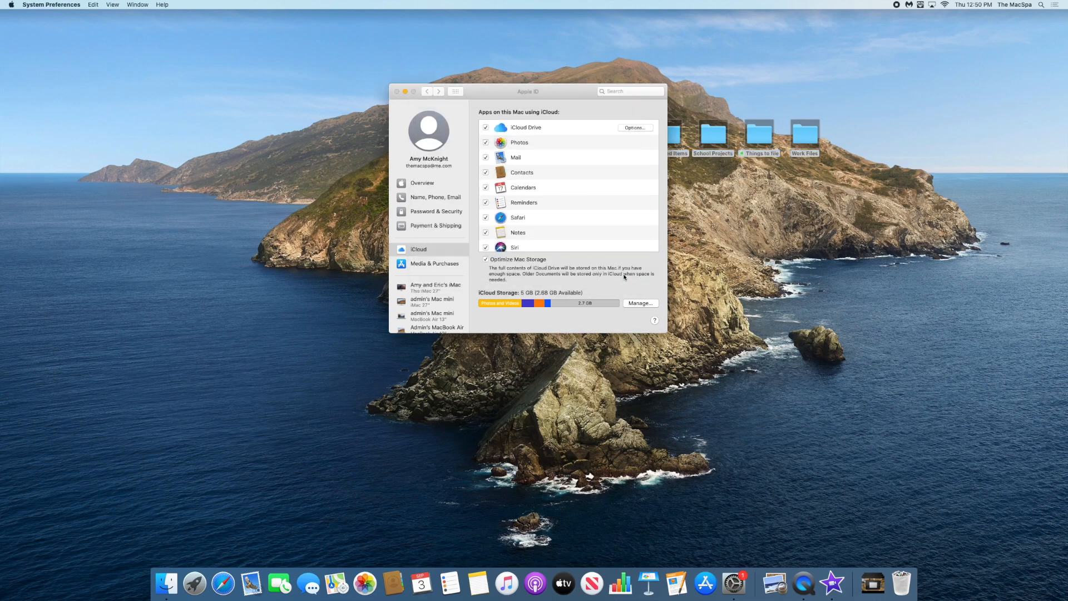